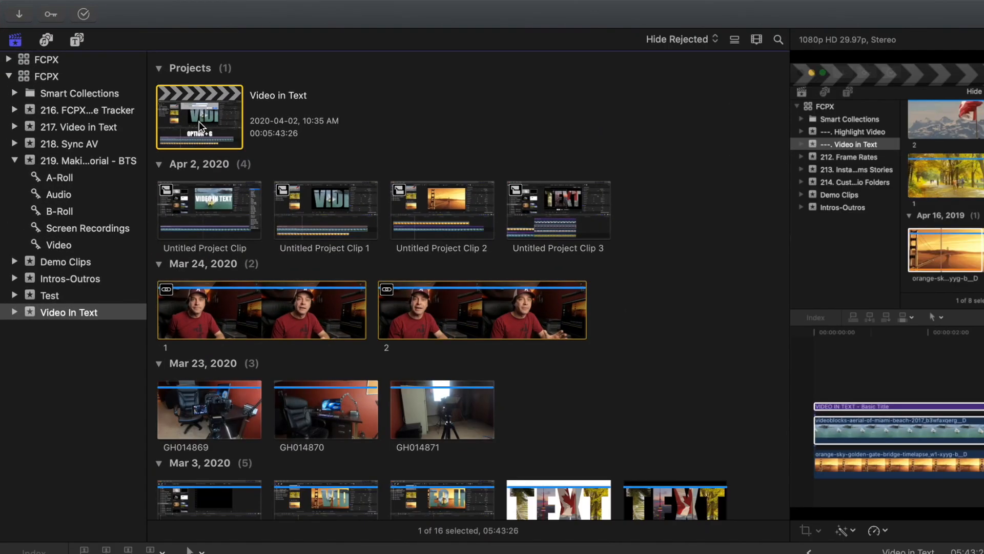
Duplicate the Video in Text project as a snapshot copy in the browser.
right_click(198, 117)
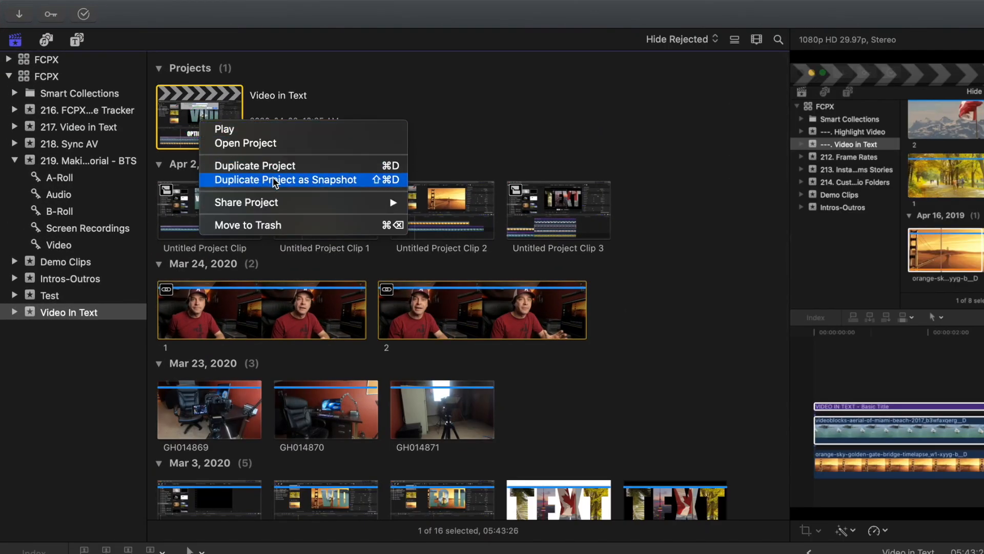
click(284, 179)
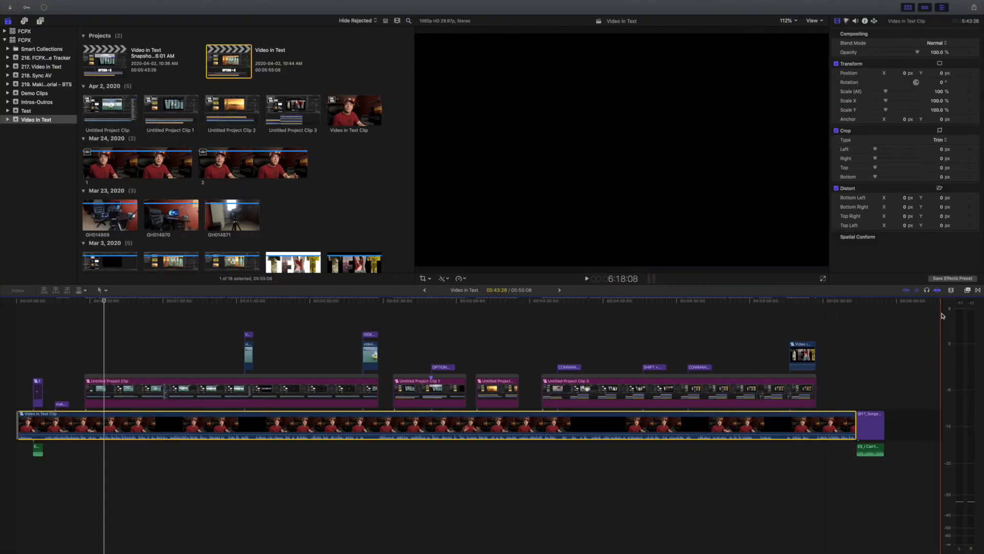
Apply the Logic Compressor effect to the clip's dialogue and show its controls in the Audio Inspector.
click(468, 59)
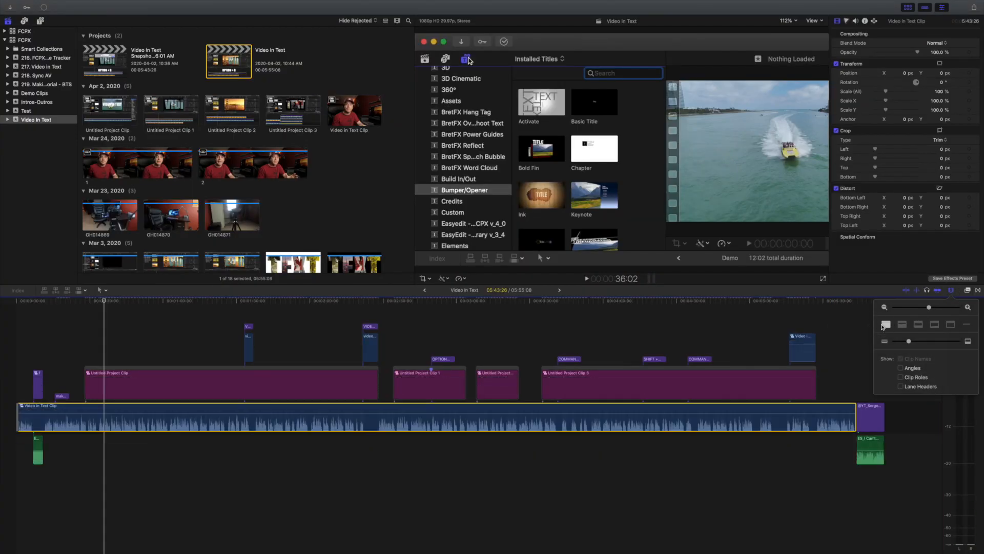
click(968, 292)
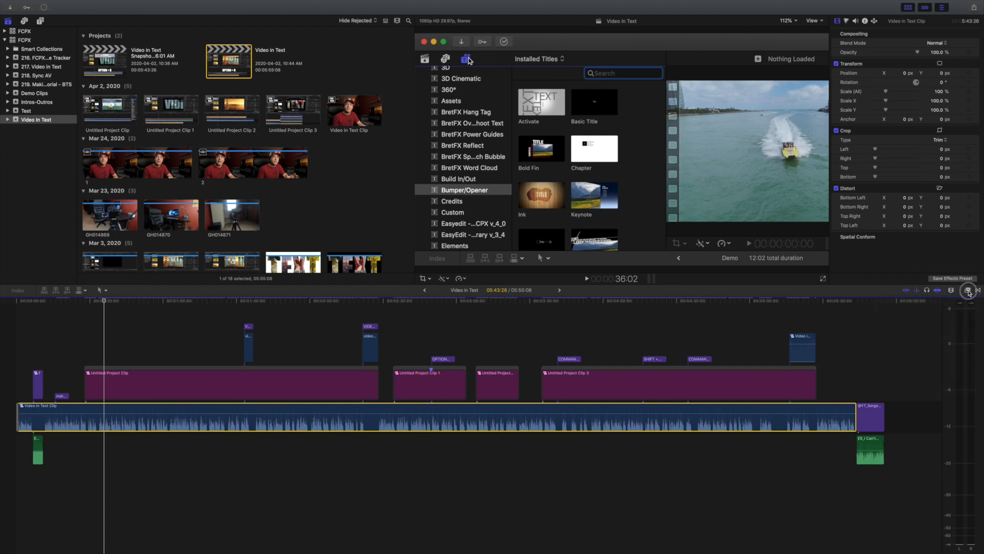
click(950, 290)
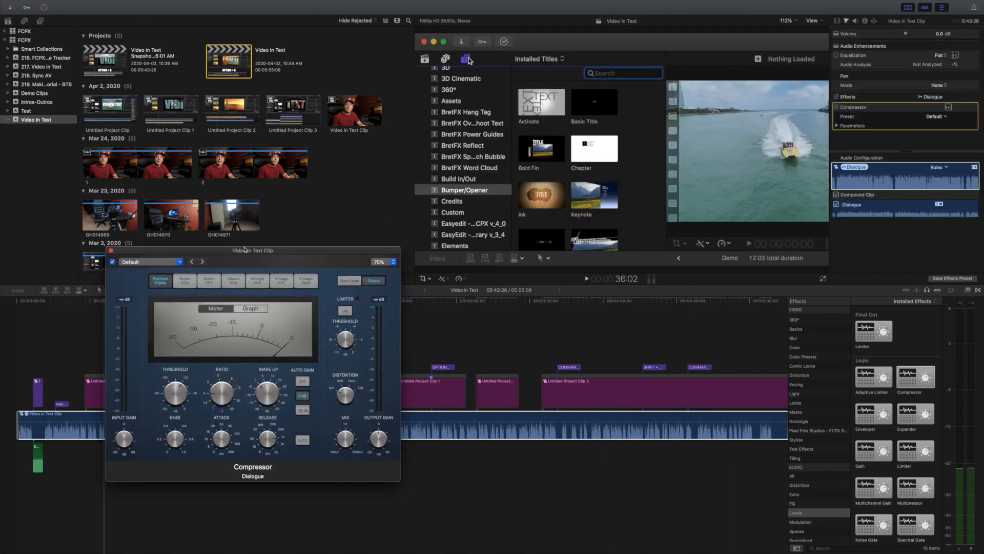
click(151, 261)
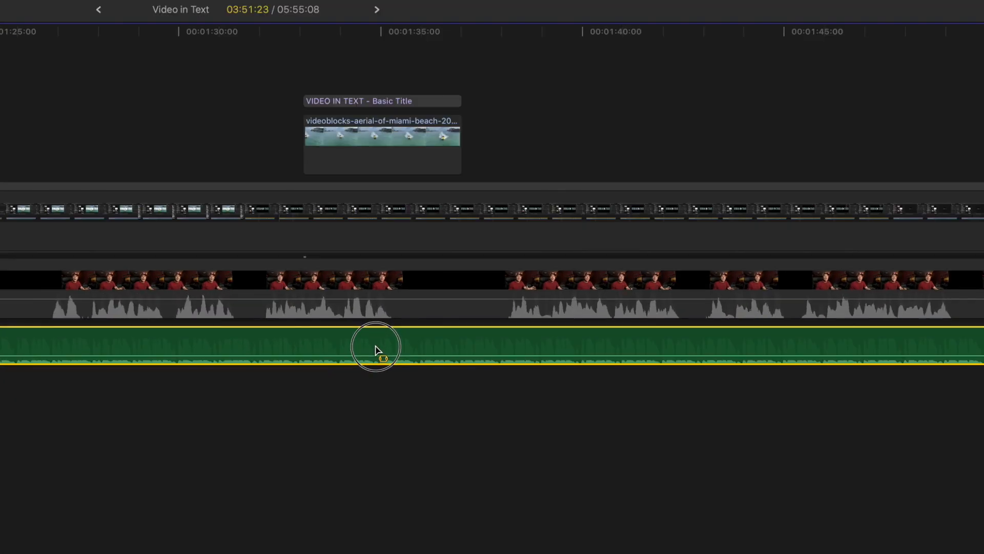
Share the project to the desktop as Master.mov, YouTube.mov and Reference.m4v.
drag(375, 345, 518, 360)
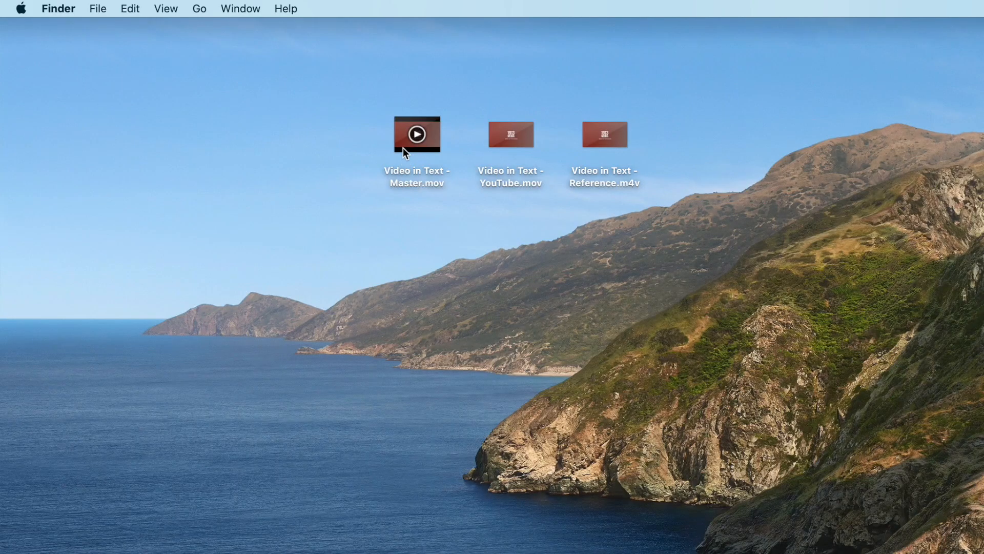
right_click(416, 133)
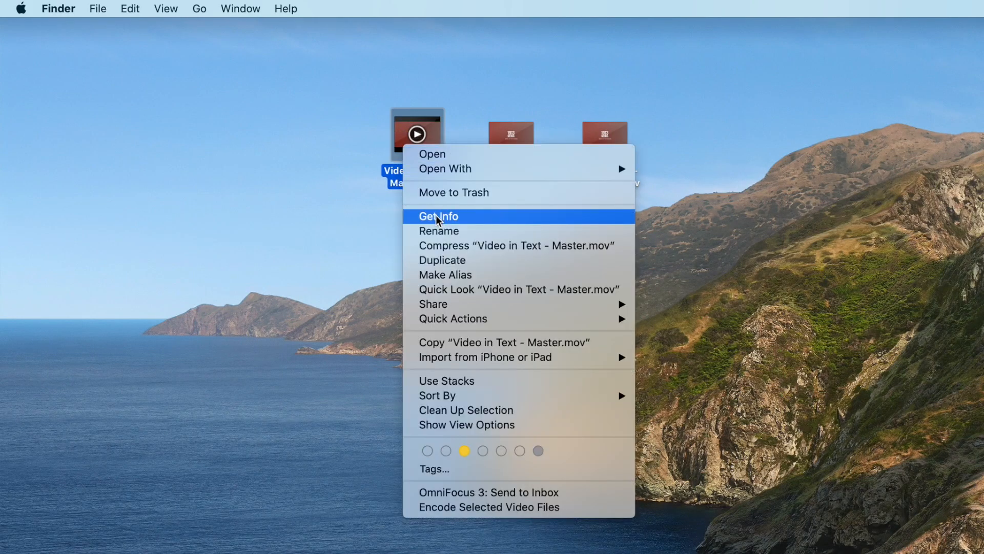
click(437, 216)
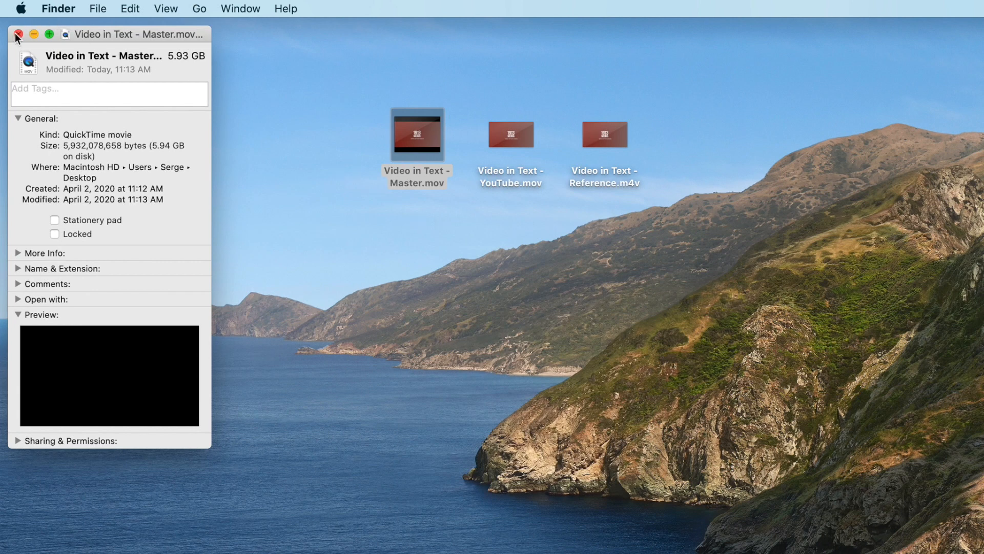
click(16, 34)
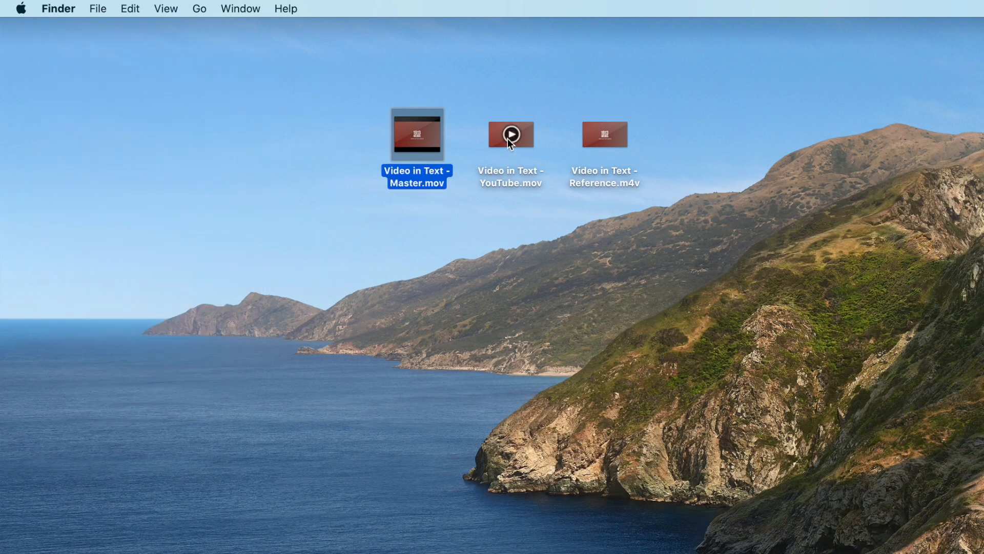
right_click(510, 133)
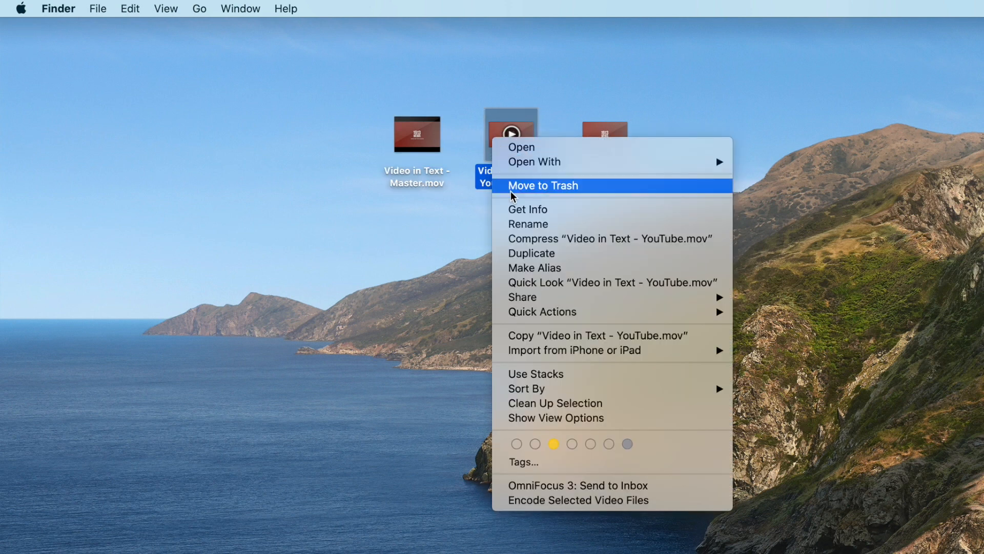
click(528, 209)
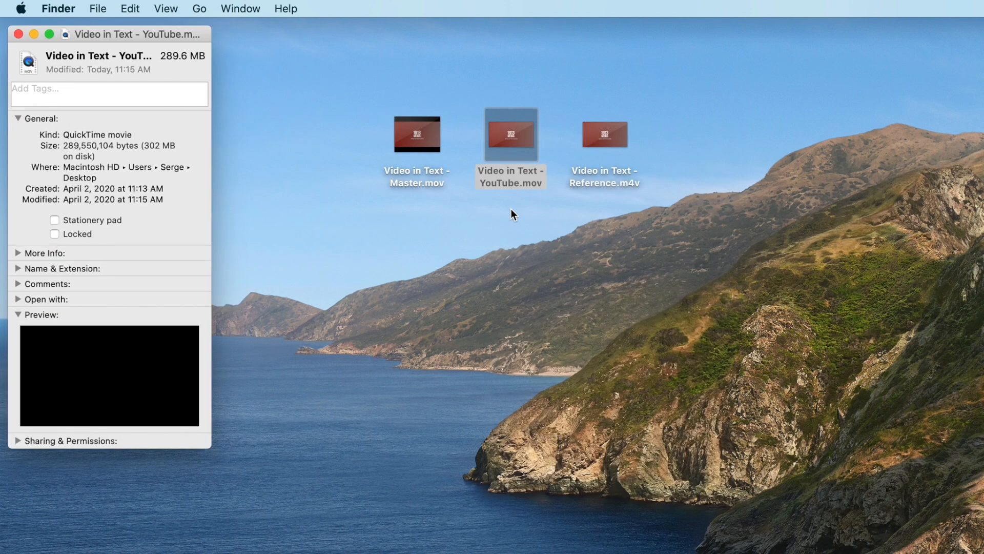
mouse_move(205, 27)
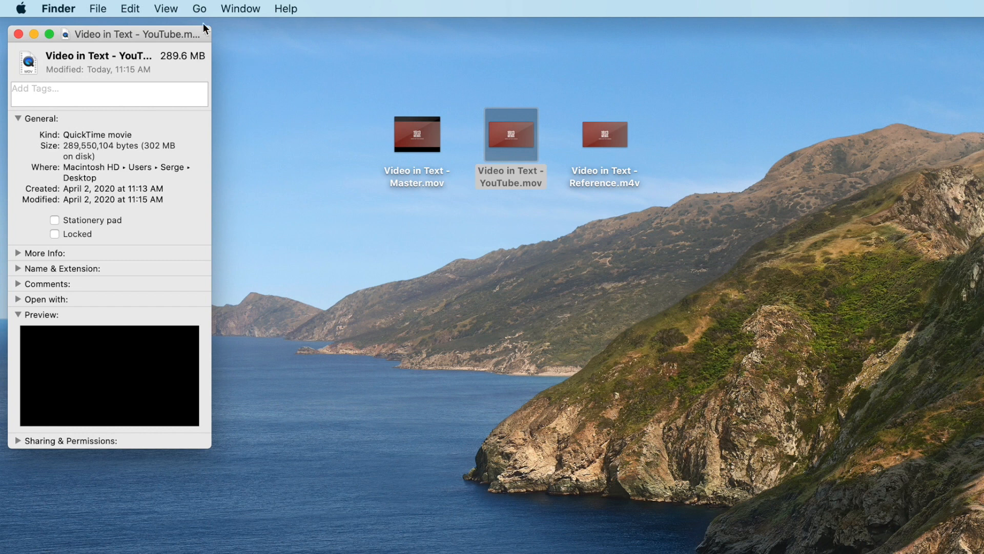
mouse_move(219, 77)
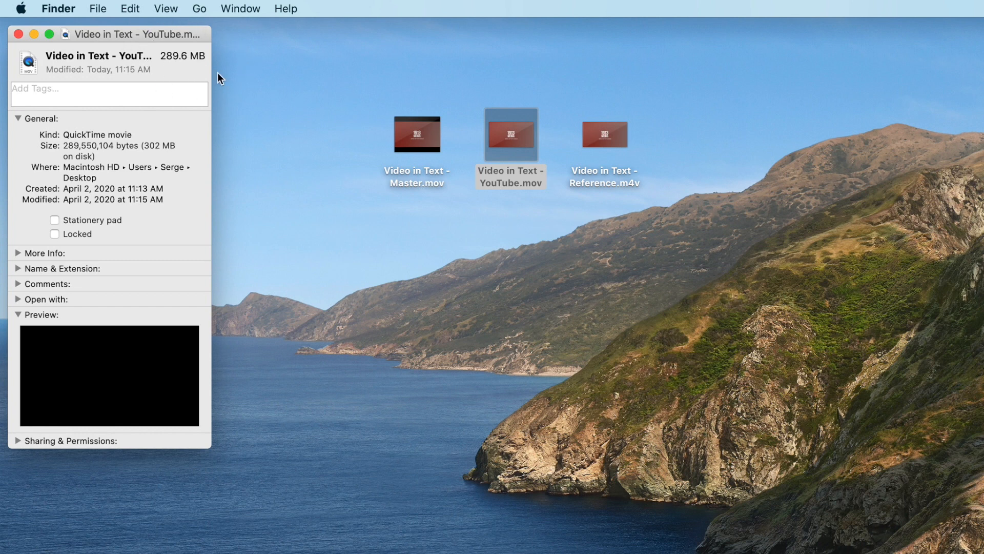
click(19, 34)
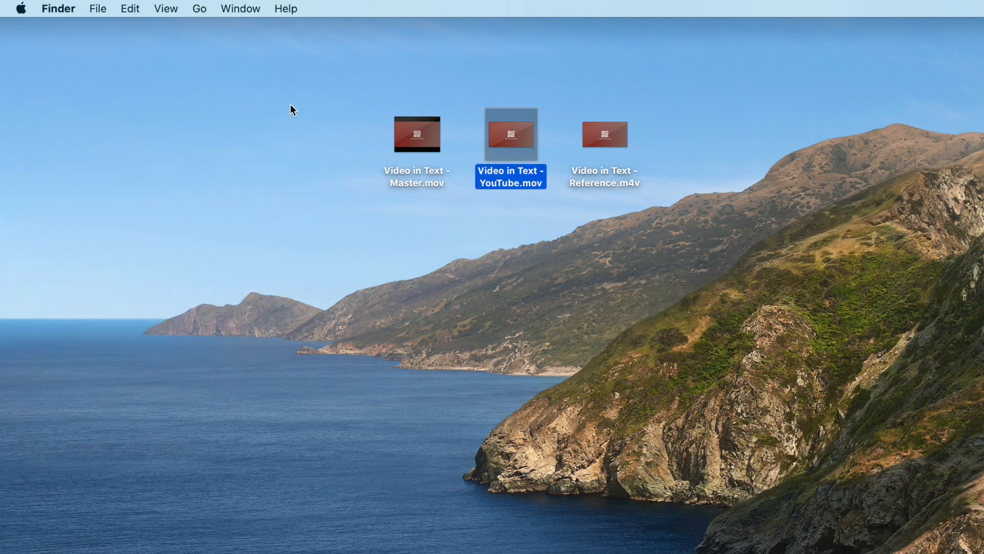
click(604, 134)
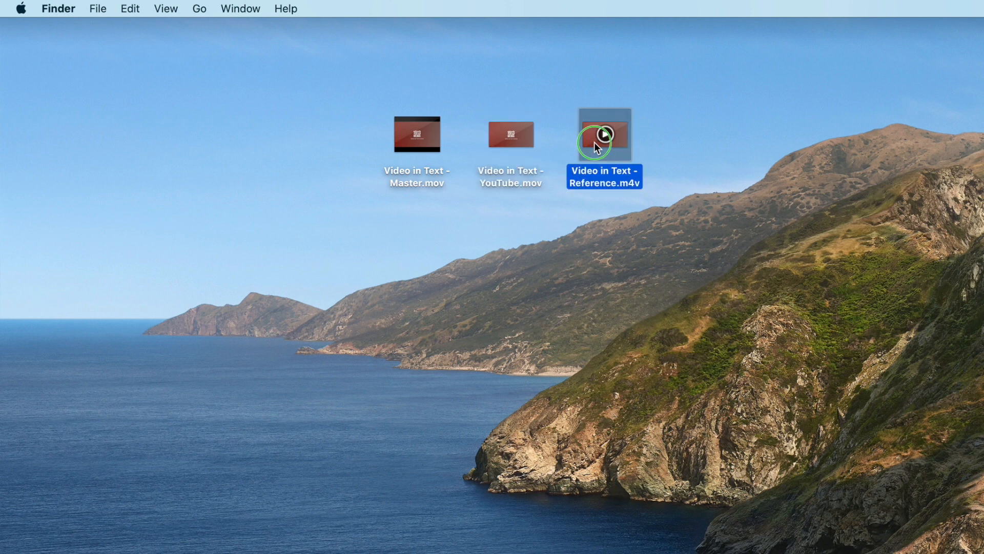
key(cmd+i)
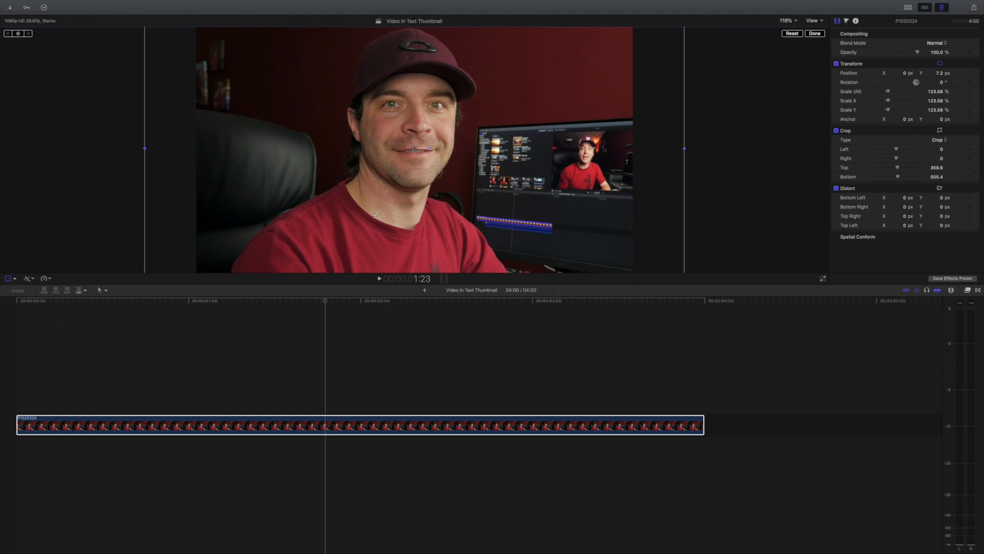
Drag the enlarged face shot in the viewer to frame the face for the thumbnail.
drag(414, 148, 367, 164)
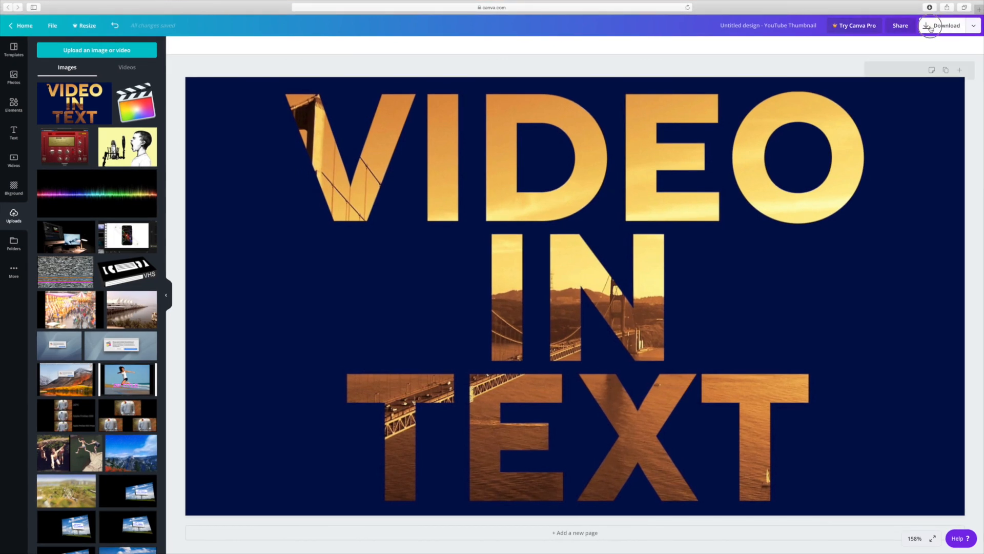
Download the VIDEO IN TEXT thumbnail from Canva as a PNG.
click(944, 25)
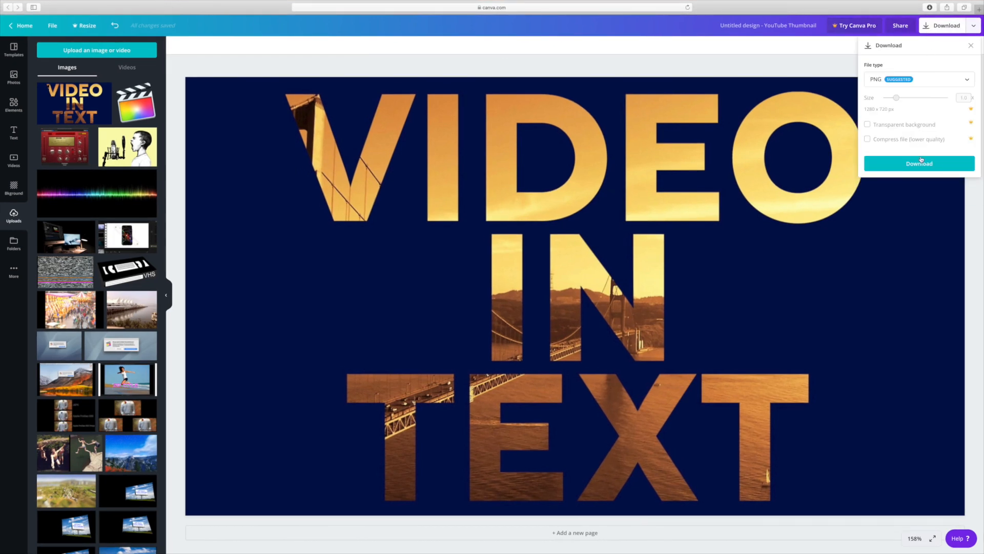
click(918, 163)
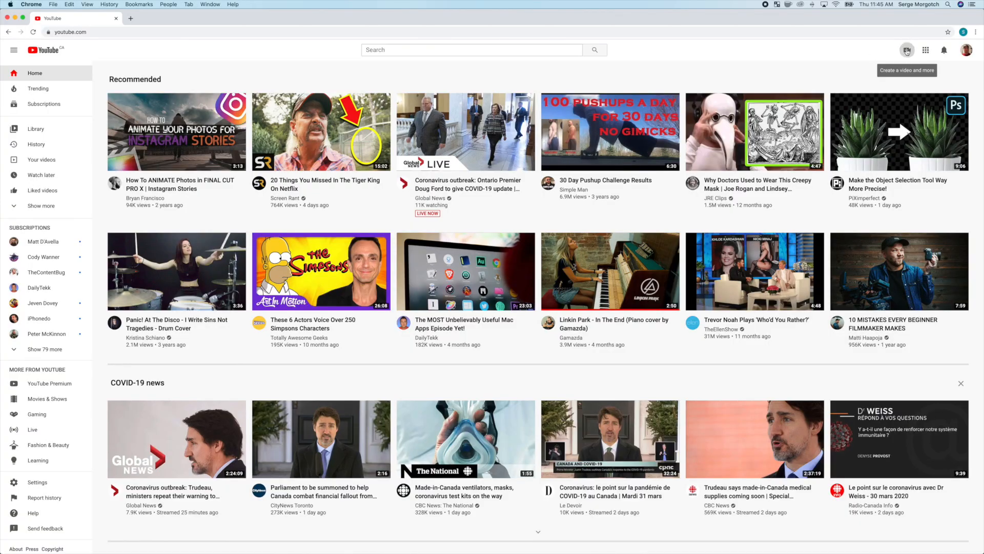
Start a YouTube video upload to the file chooser and open the Samsung_T5 drive in Finder.
click(906, 49)
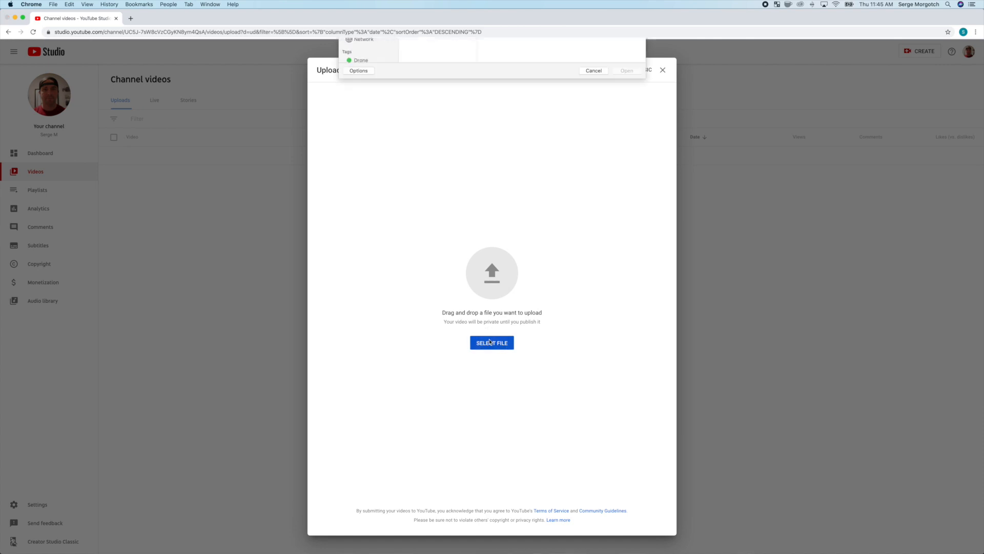
click(491, 342)
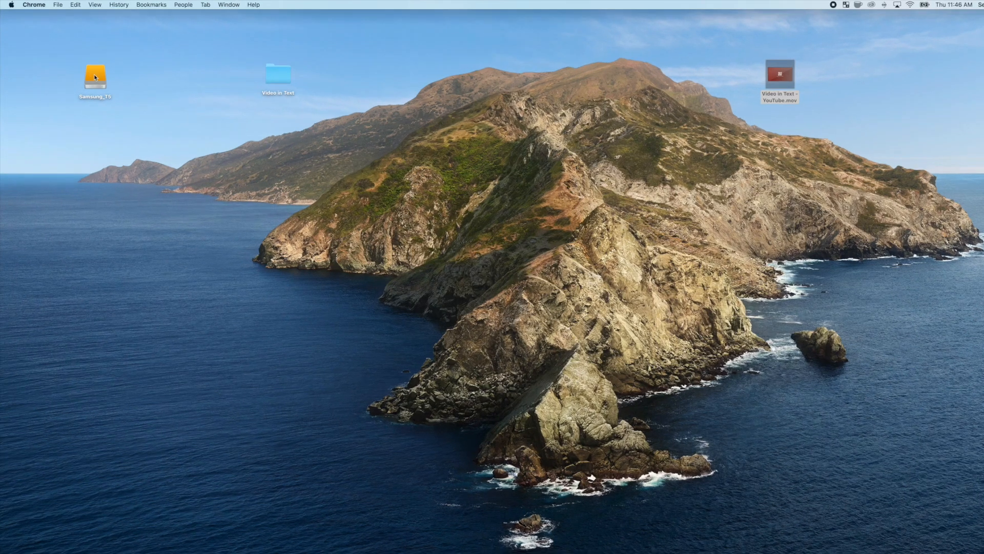
double_click(94, 75)
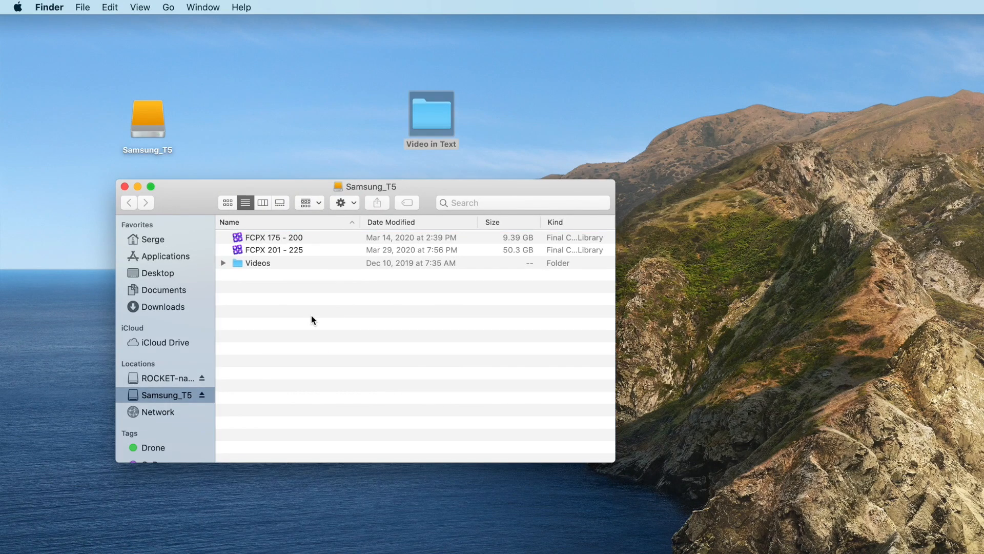